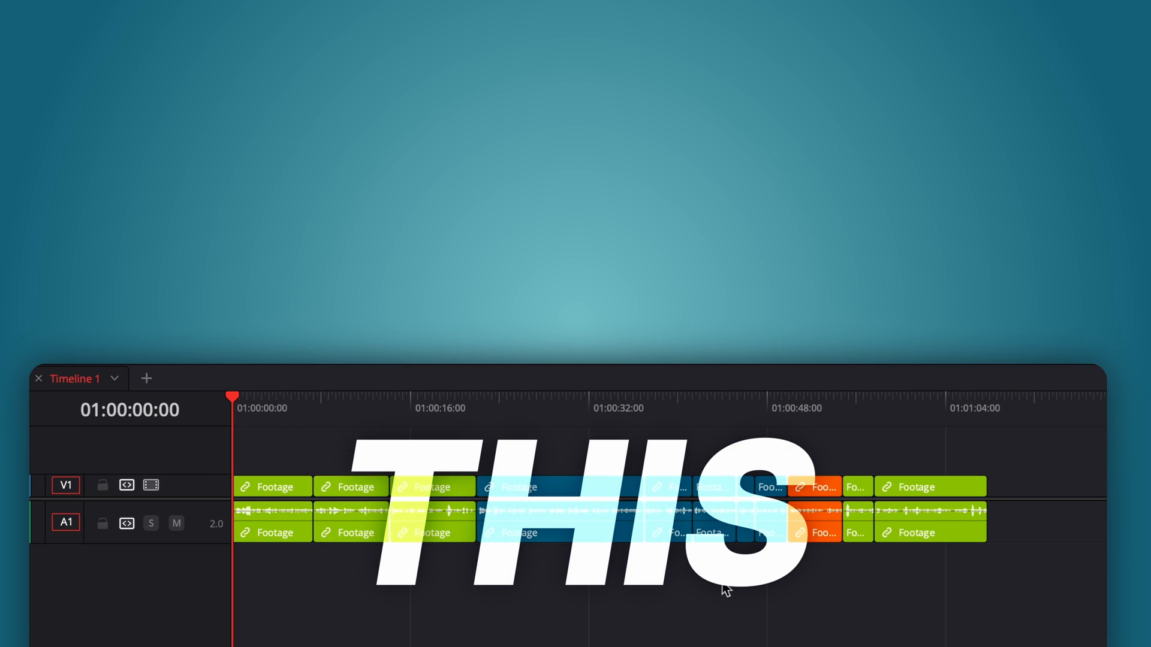
# Step: Mark the 01:00:16–01:00:32 range of Timeline 1 and copy its clips into the second timeline
pyautogui.press('Delete')
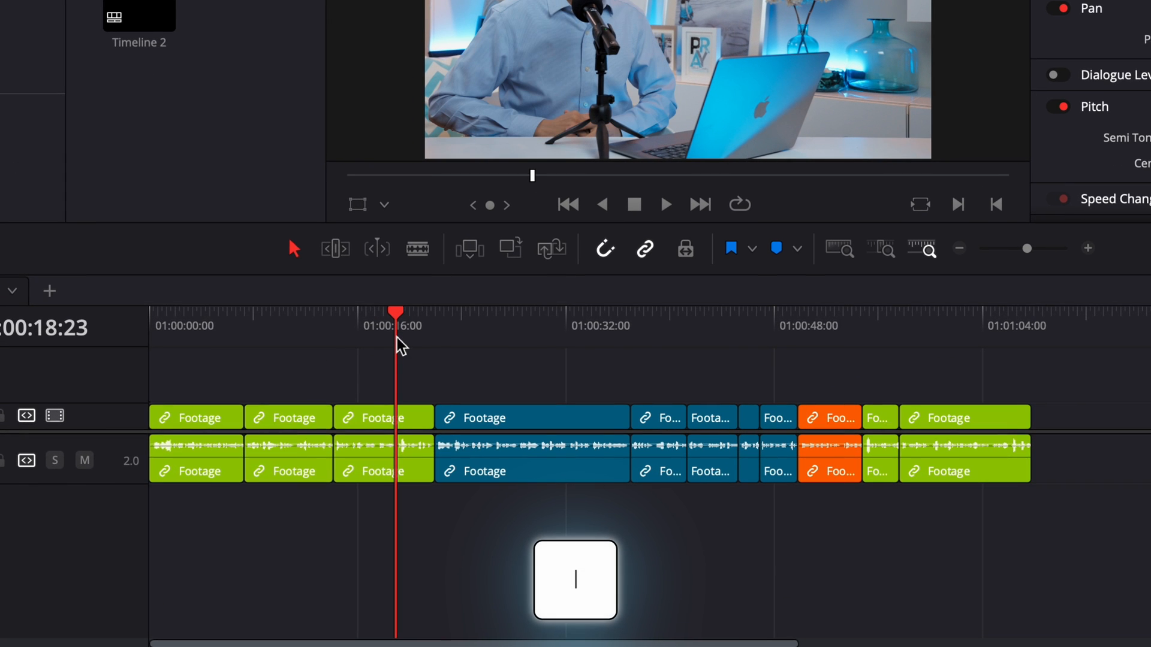
pyautogui.click(589, 325)
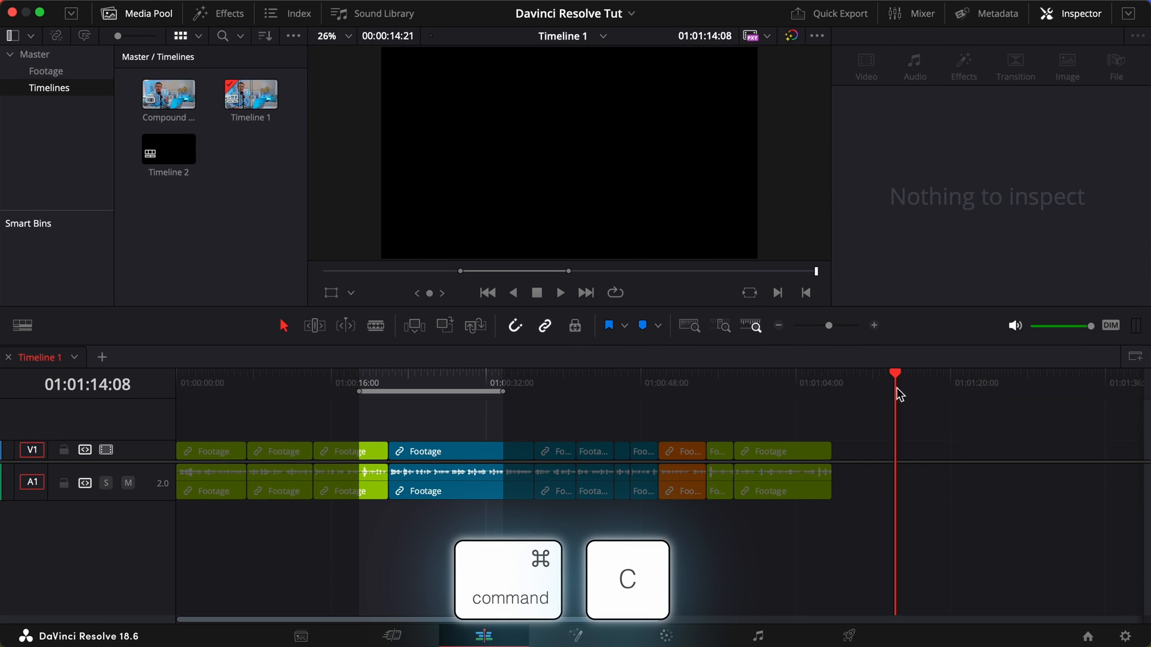
pyautogui.press('delete')
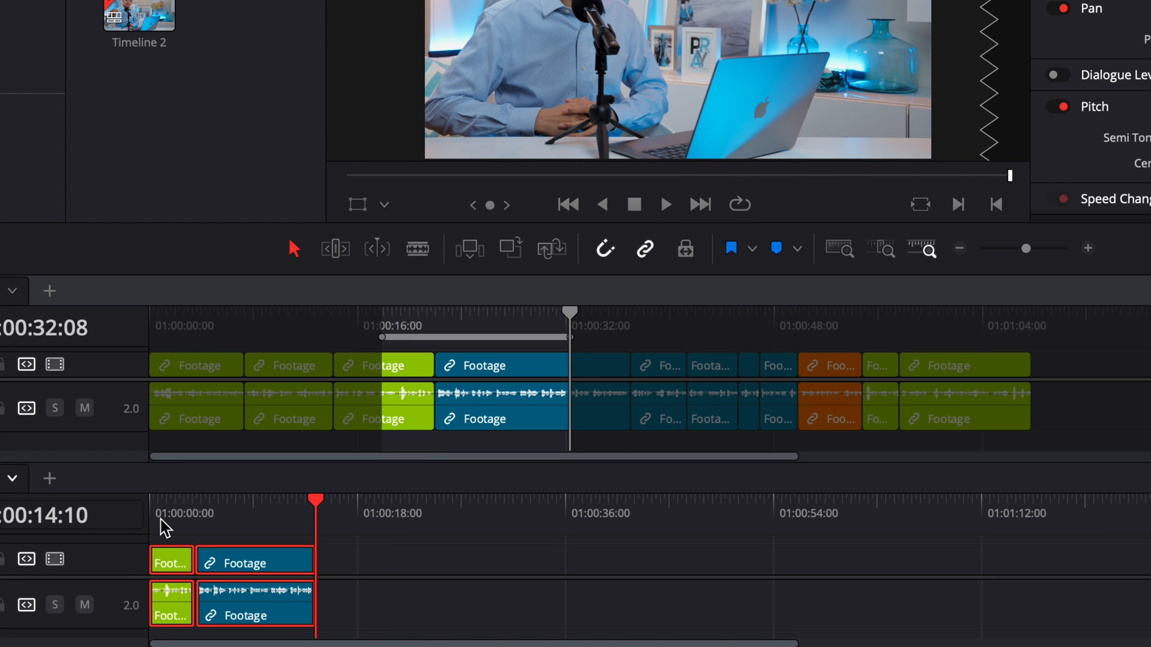
# Step: Convert the marked 16–32 s range into Compound Clip 2 in the media pool
pyautogui.rightClick(571, 315)
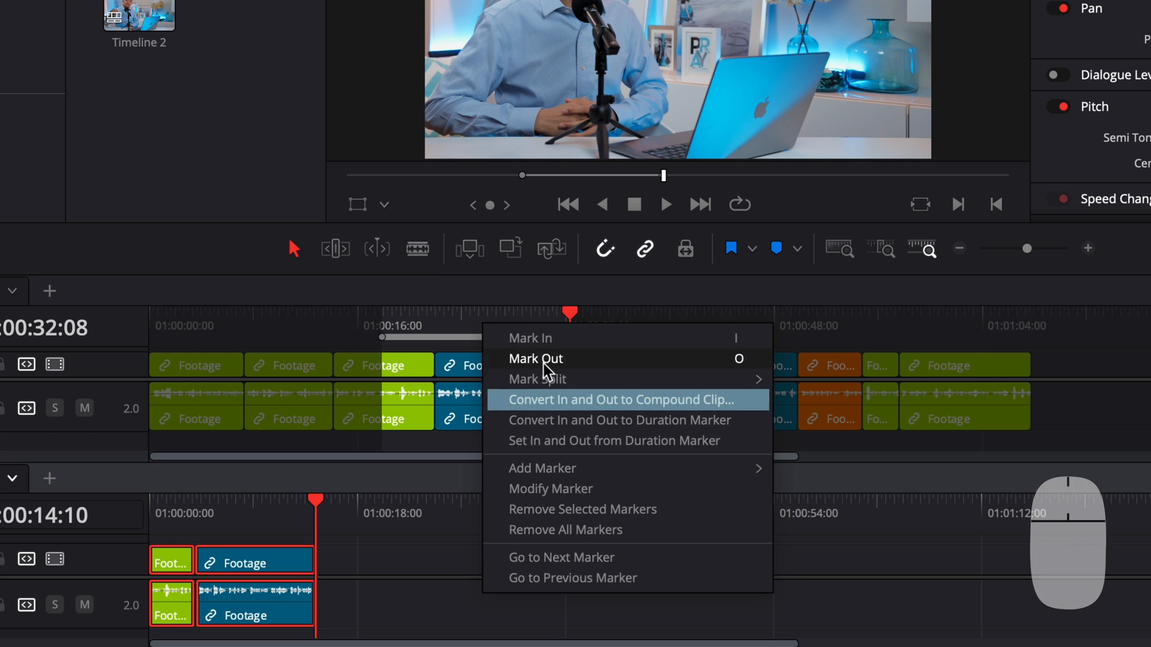
pyautogui.click(618, 399)
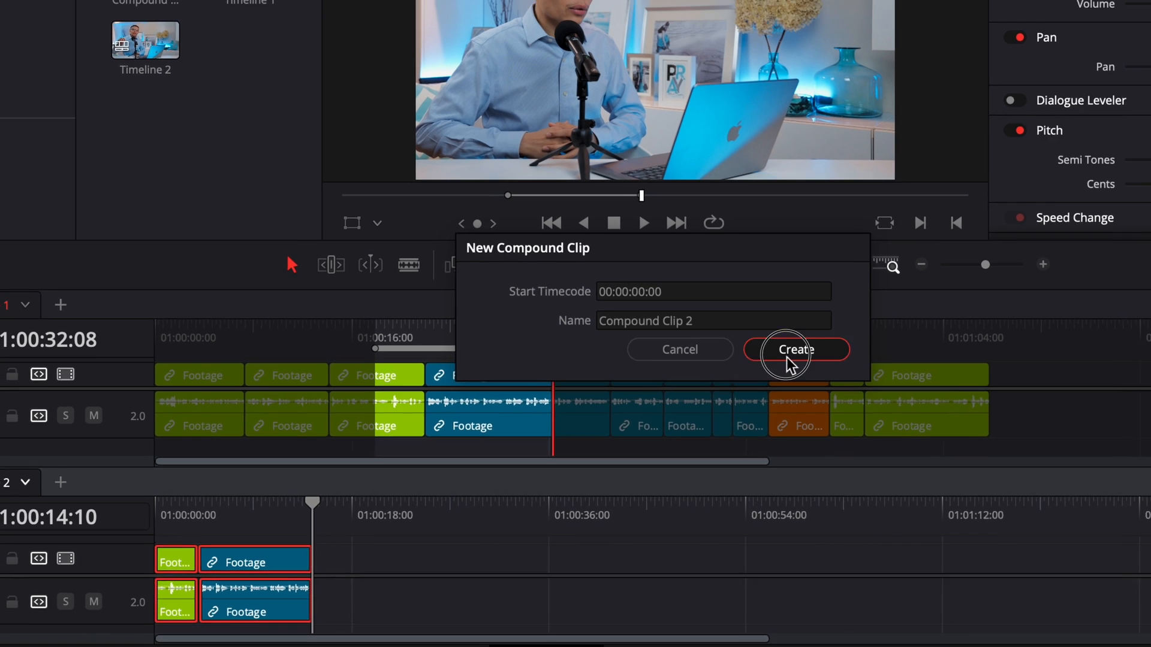
pyautogui.click(794, 350)
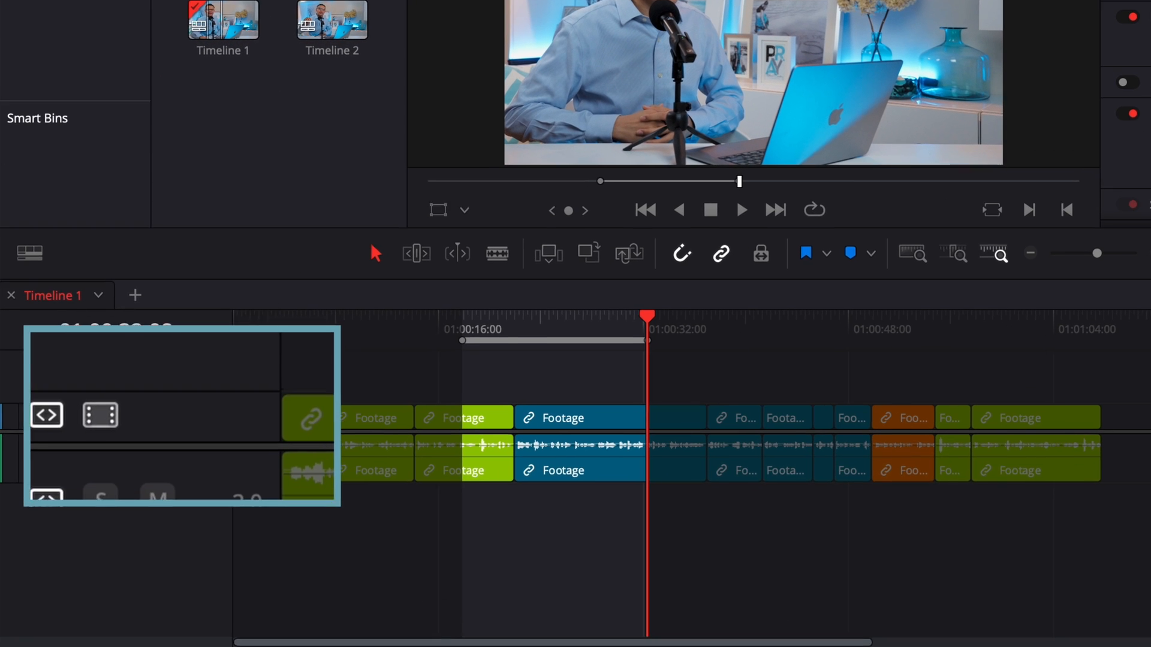
pyautogui.moveTo(47, 415)
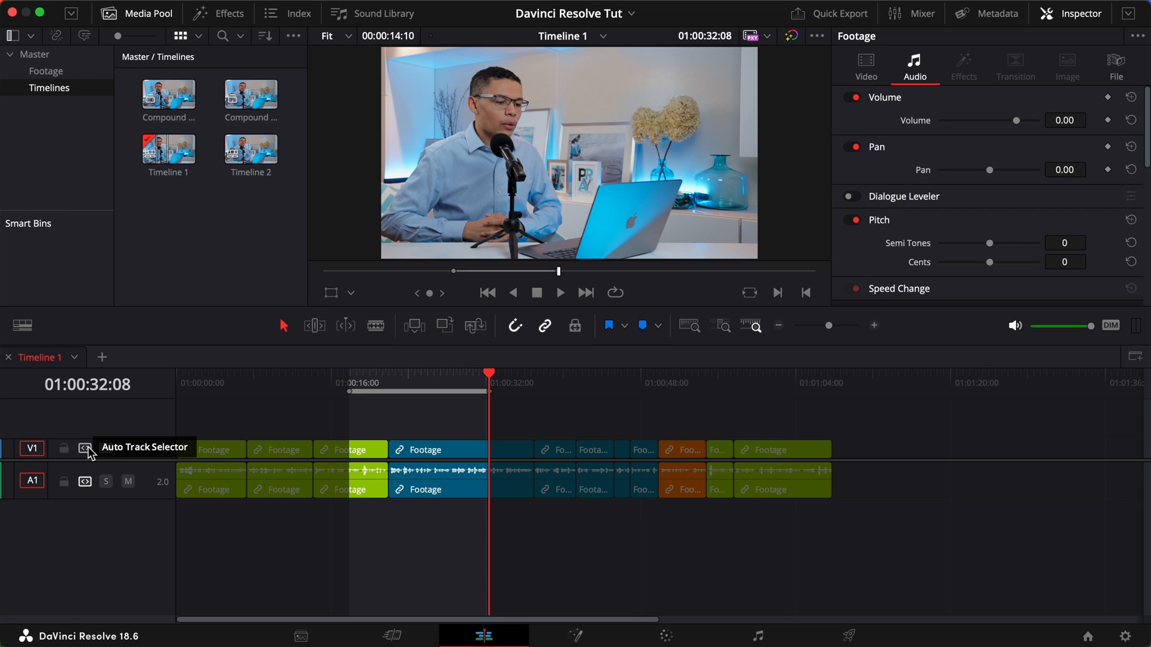
pyautogui.moveTo(329, 431)
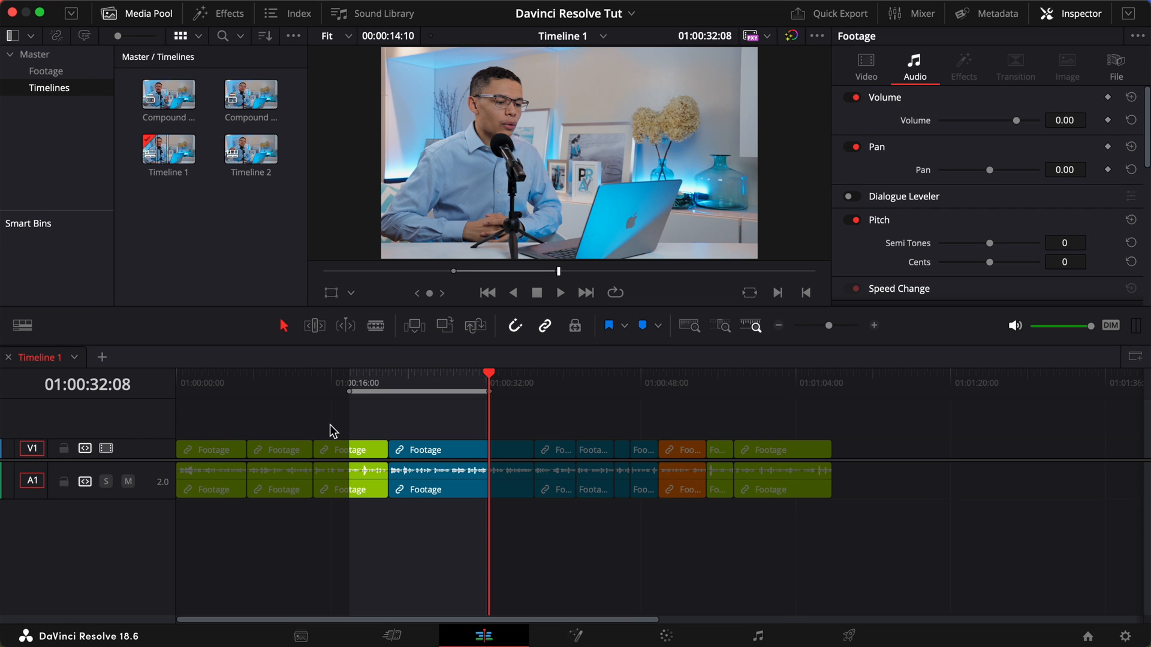
# Step: Select the clips intersecting Timeline 1's marked In/Out range
pyautogui.press('option+x')
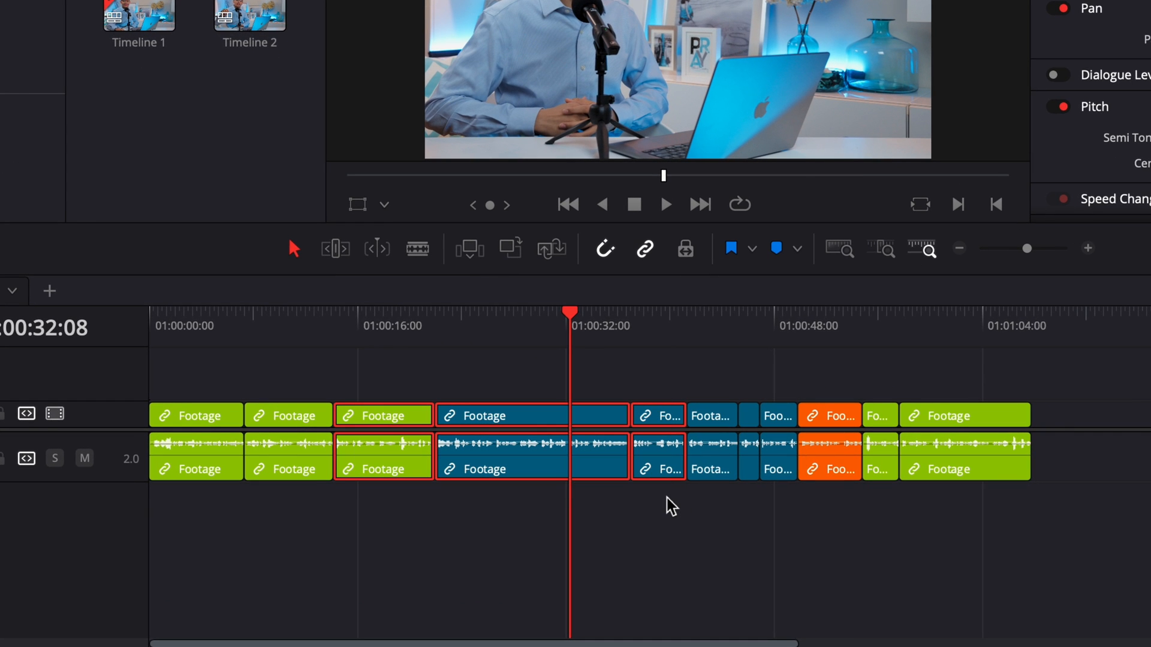
# Step: Set a video-only In point at about 01:00:19 in Timeline 1
pyautogui.press('shift+a')
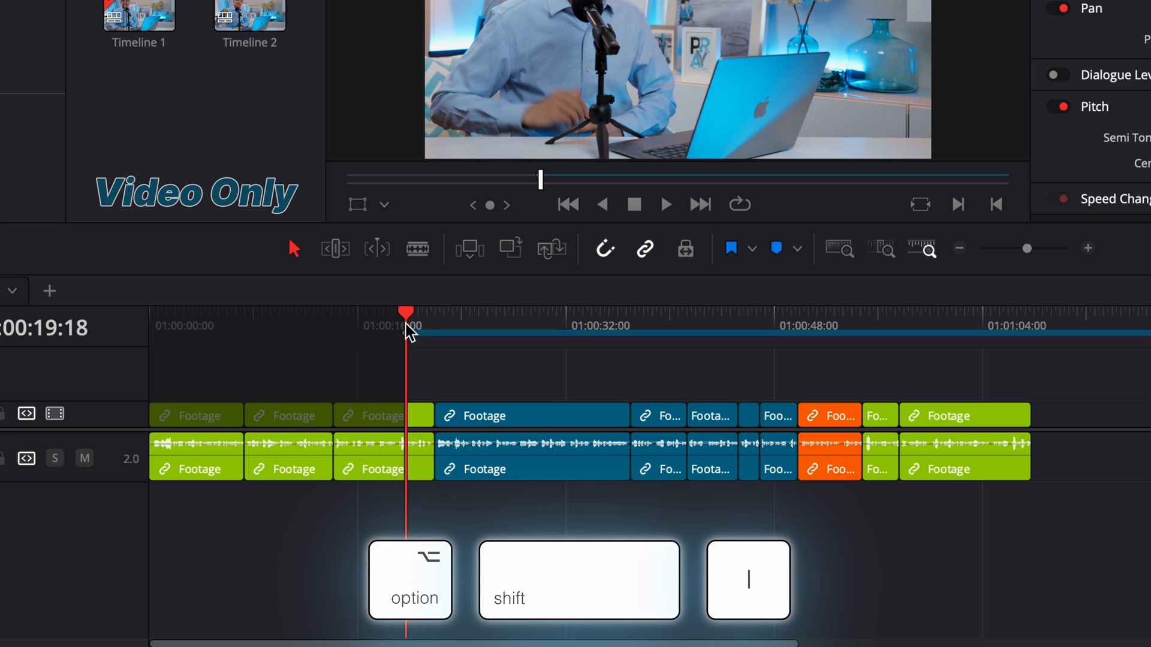
pyautogui.press('o')
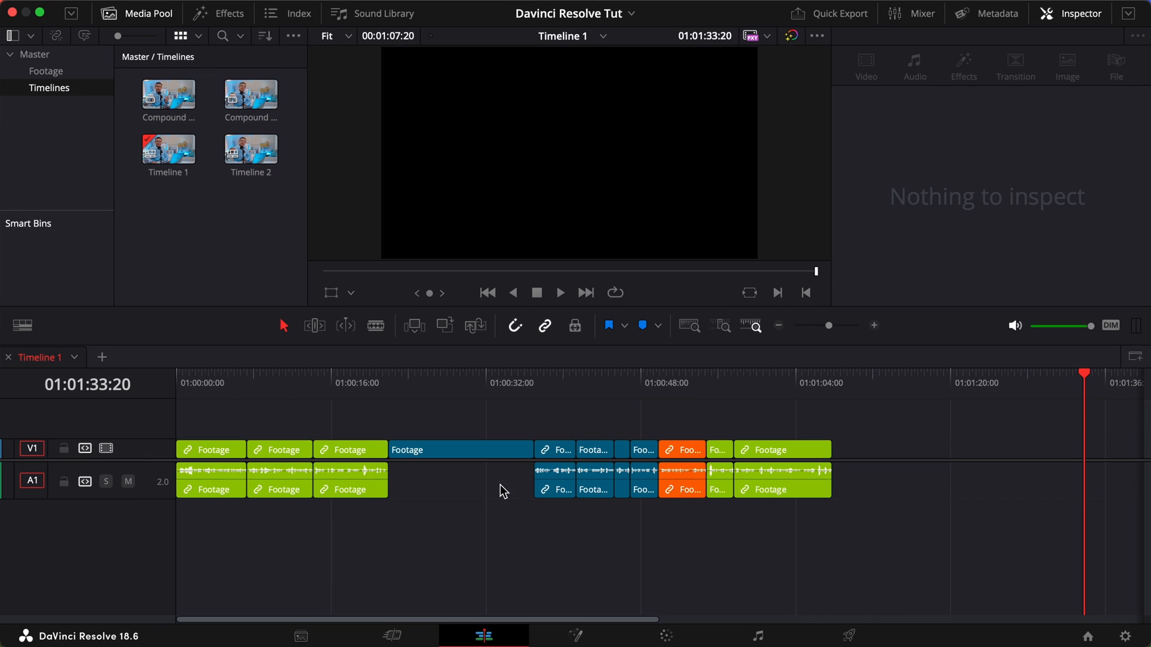
pyautogui.moveTo(621, 397)
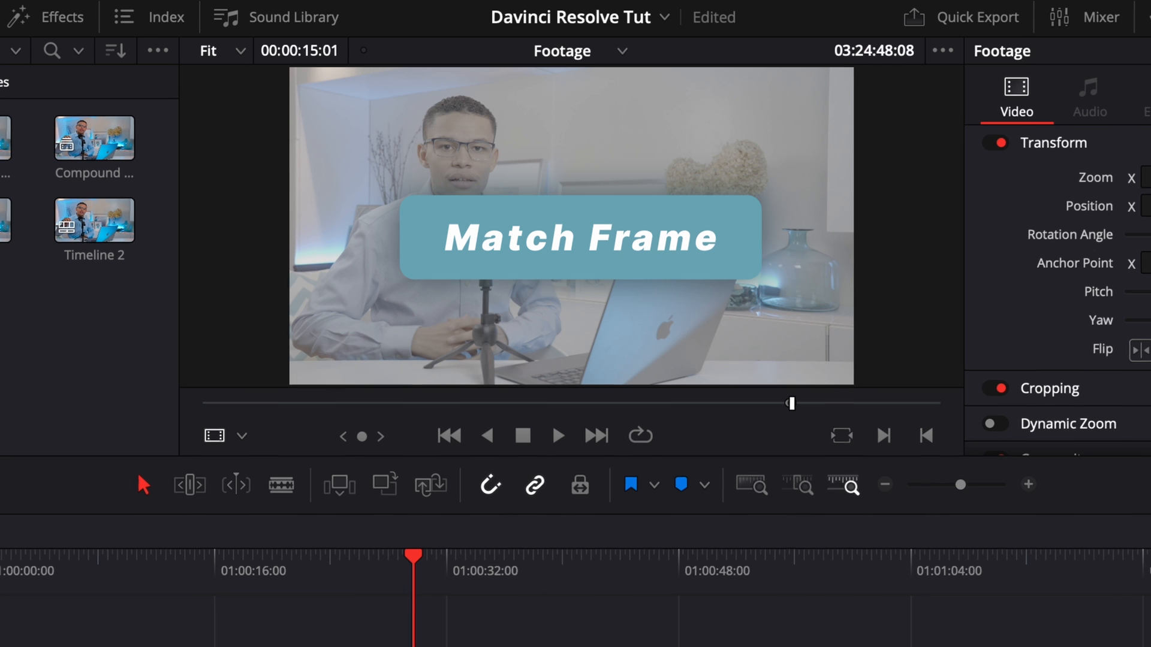
# Step: Match-frame the audio-less clip to load its Footage source in the viewer at ~29 s
pyautogui.click(197, 17)
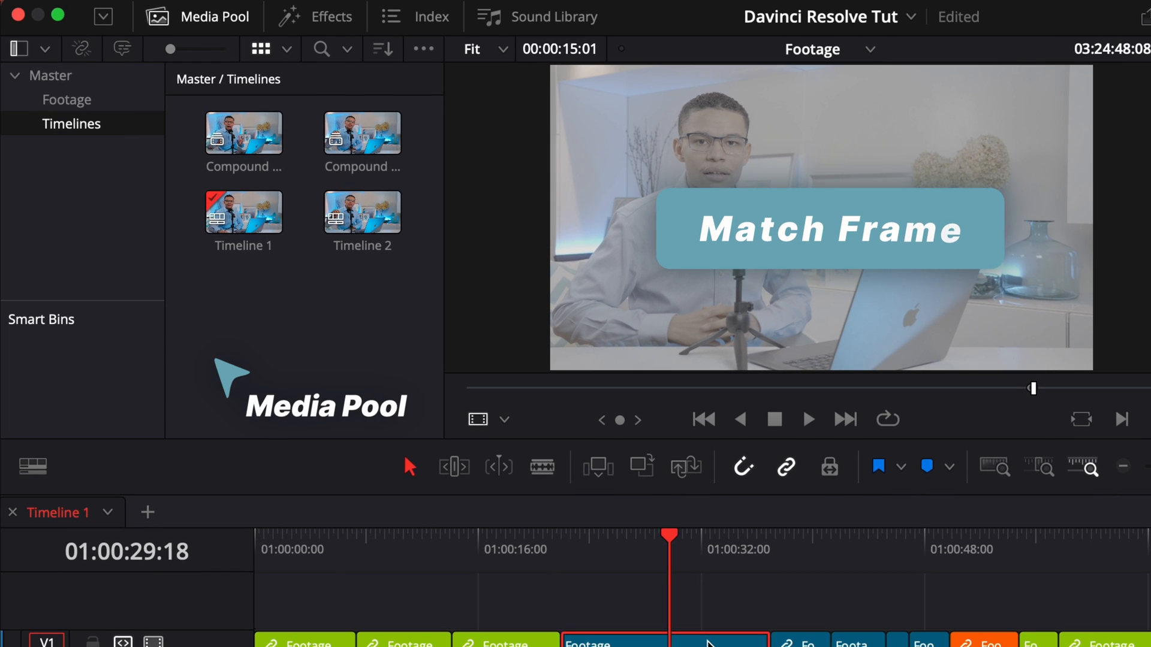